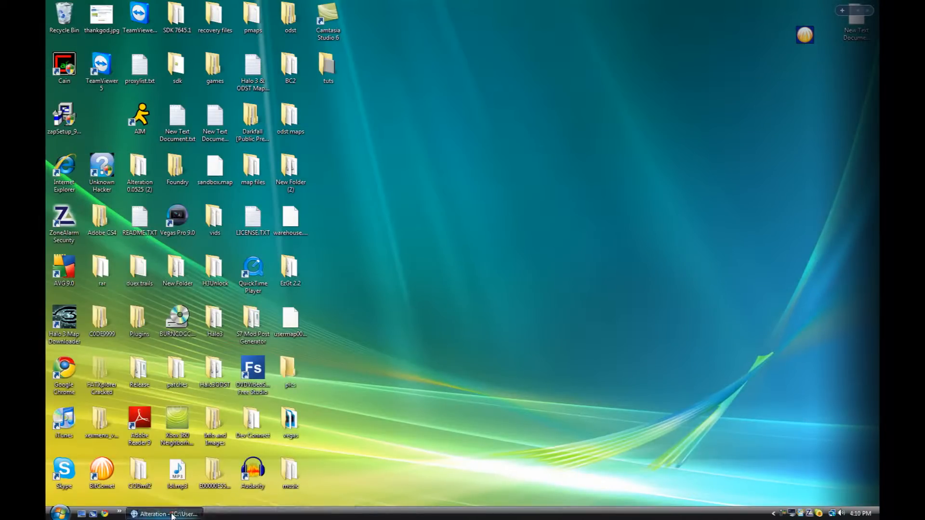
- Bring Alteration back up and load the riverworld_design soft barrier tag
{"action": "left_click", "coordinate": [166, 514]}
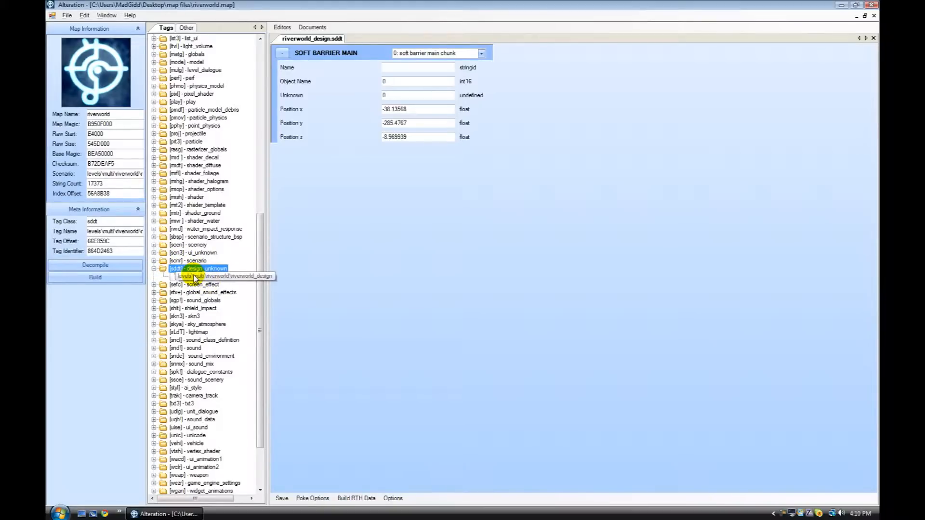
{"action": "left_click", "coordinate": [282, 27]}
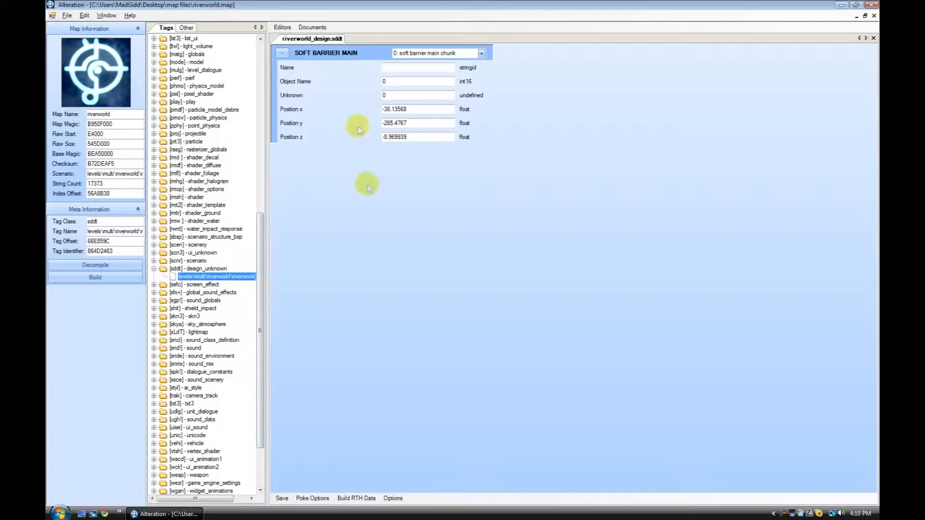
- Zero the soft barrier Position x, y, z and send the edits with Poke Changes
{"action": "triple_click", "coordinate": [418, 109]}
{"action": "type", "text": "0"}
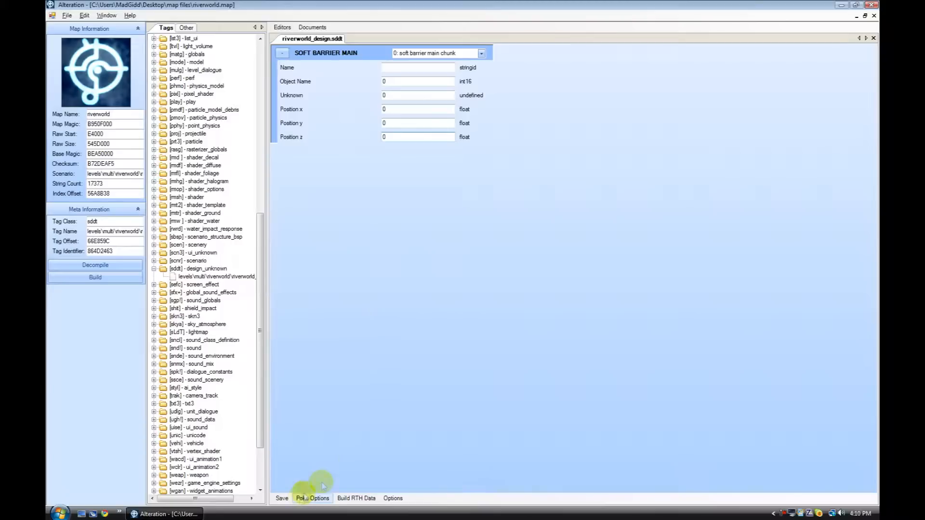
{"action": "left_click", "coordinate": [312, 499]}
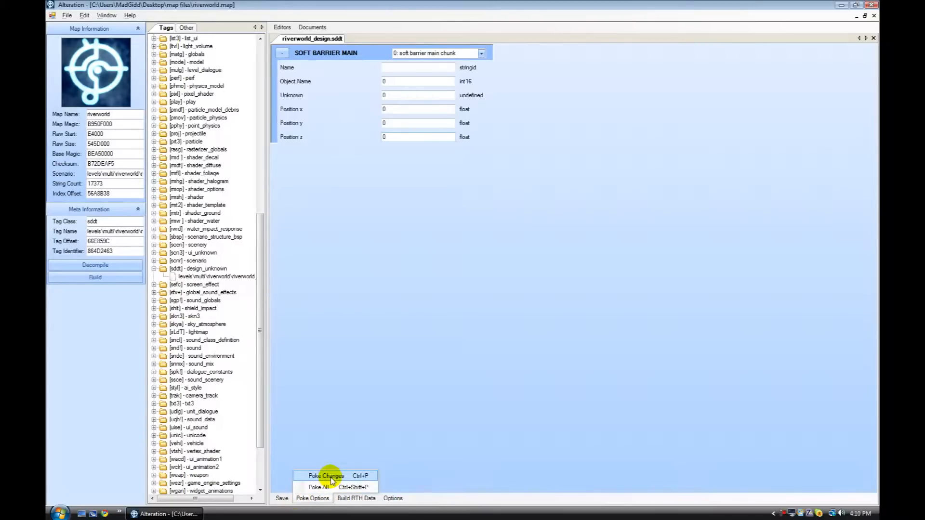
{"action": "left_click", "coordinate": [326, 476]}
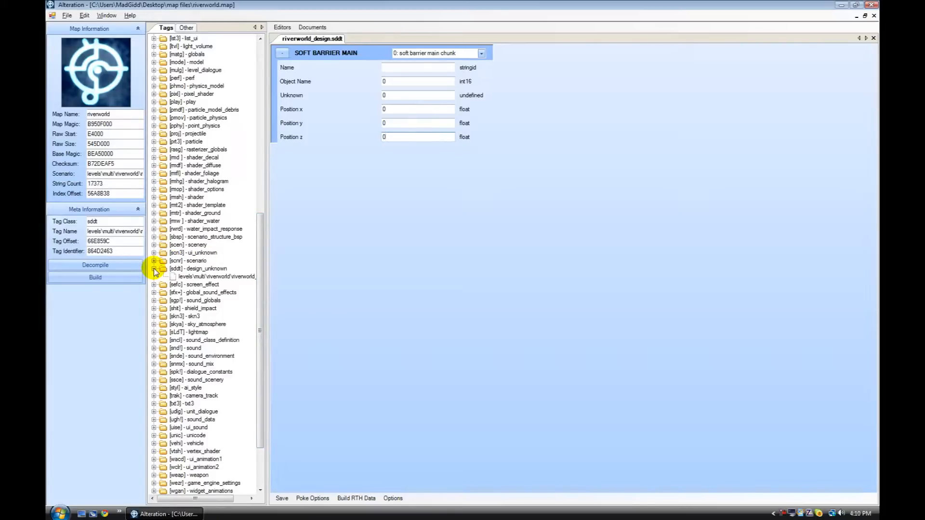
{"action": "left_click", "coordinate": [418, 137]}
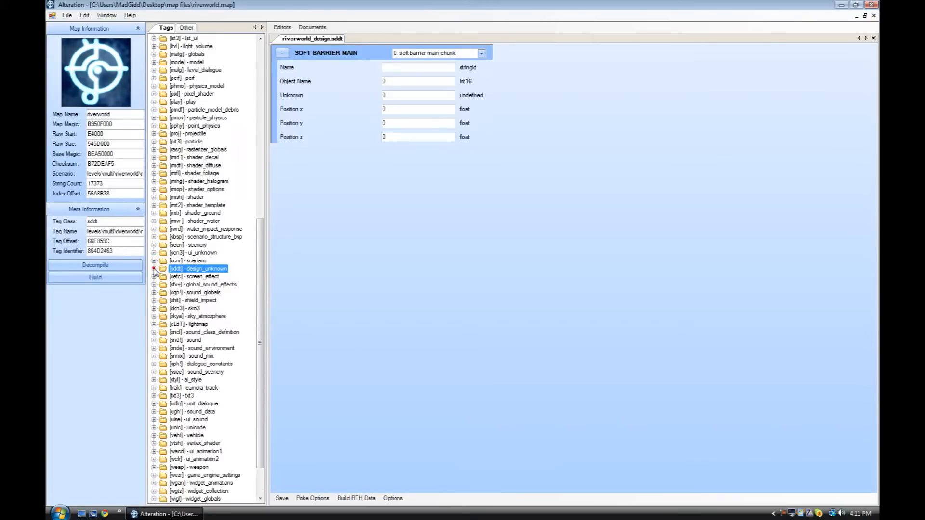
{"action": "left_click", "coordinate": [861, 5]}
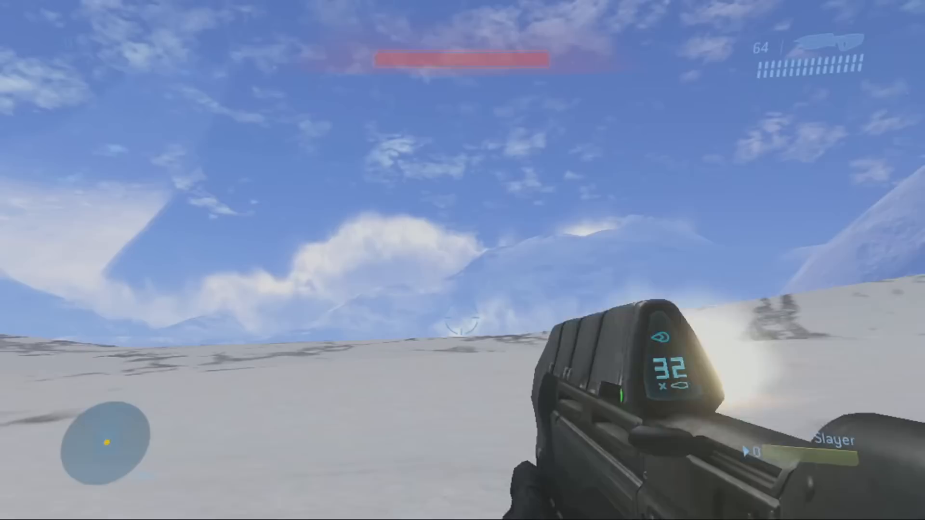
- Play in Halo 3, crossing the snowfield and firing the assault rifle at an opponent
{"action": "left_click", "coordinate": [463, 260]}
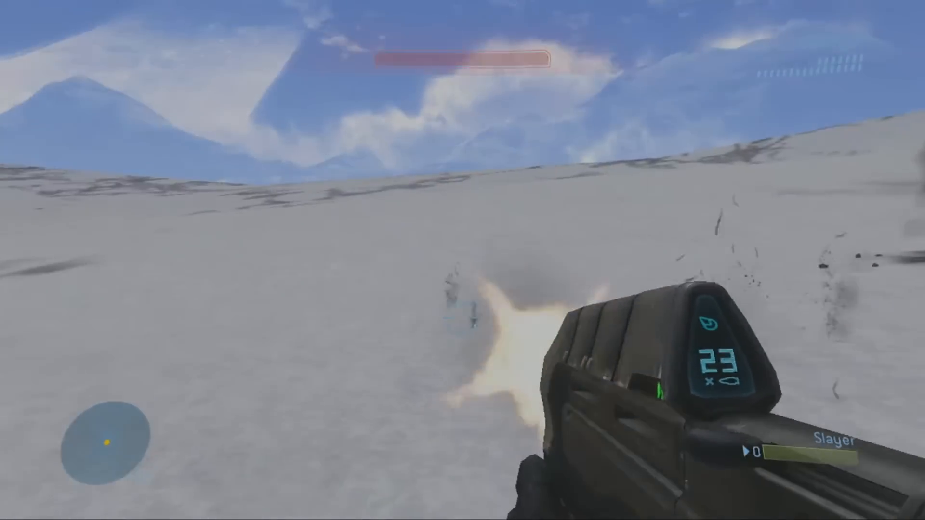